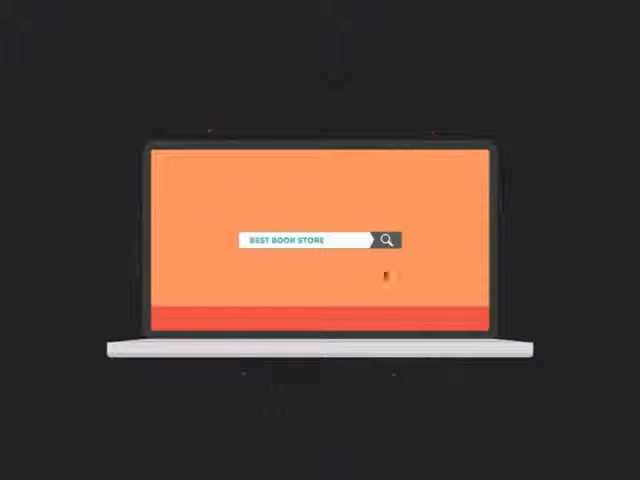
# Advance the explainer from the 'best book store' search to the star-rated website page.
pyautogui.click(390, 239)
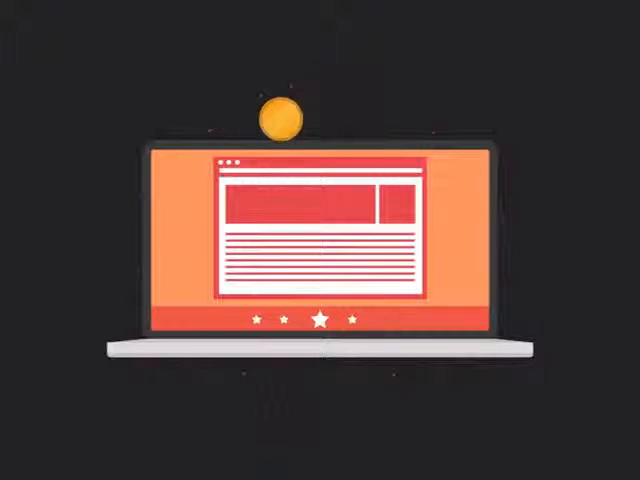